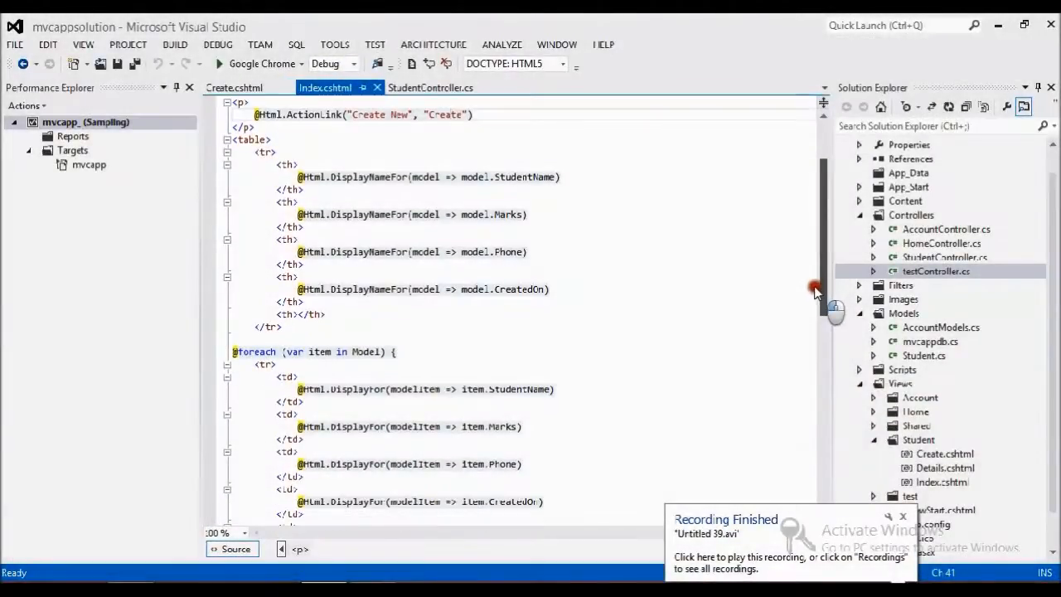
- Scroll Index.cshtml, then go to testController.cs's RedirectToAction("Index") line
scroll("down", 3)
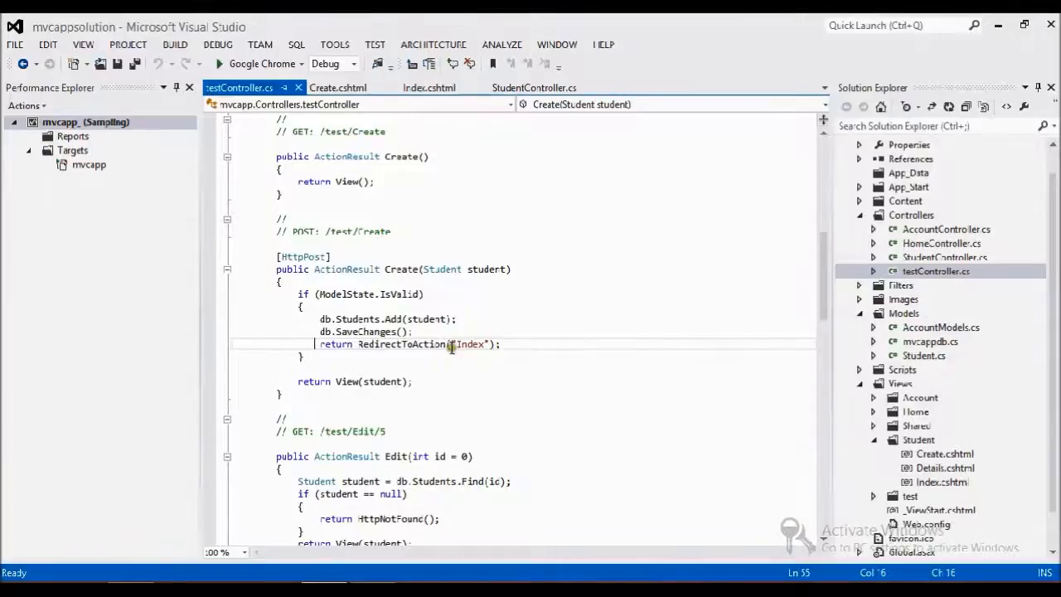
left_click(338, 87)
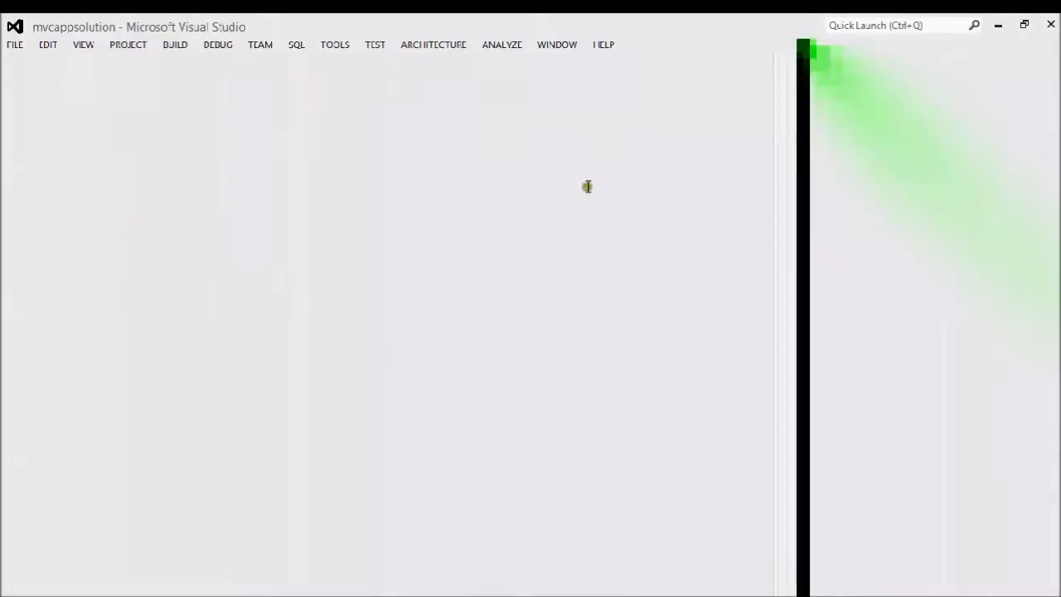
- In StudentController.cs, add RedirectToAction("Index"); after db.SaveChanges() and save
double_click(944, 257)
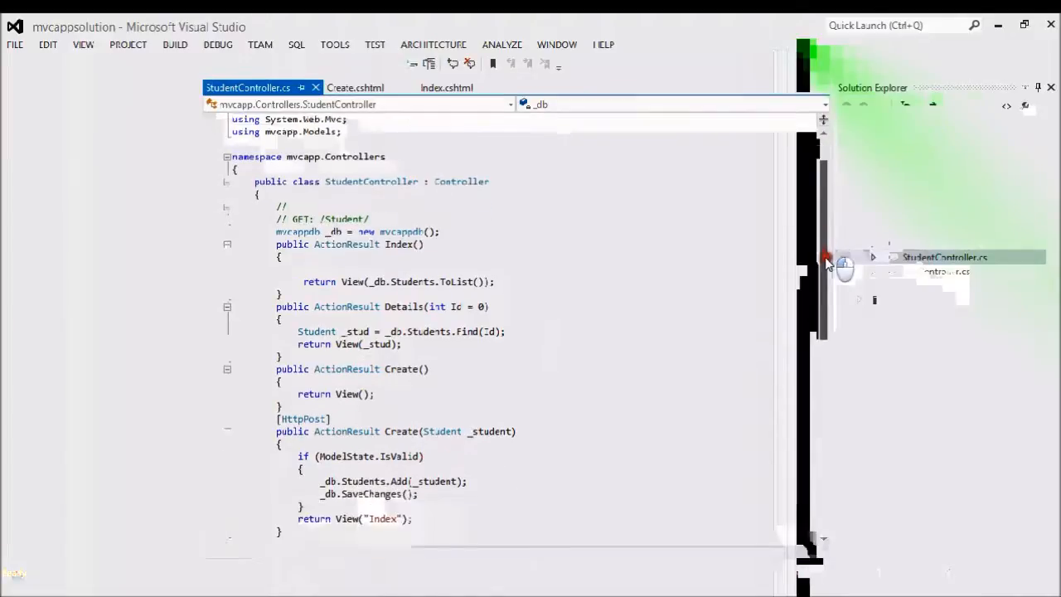
scroll("down", 3)
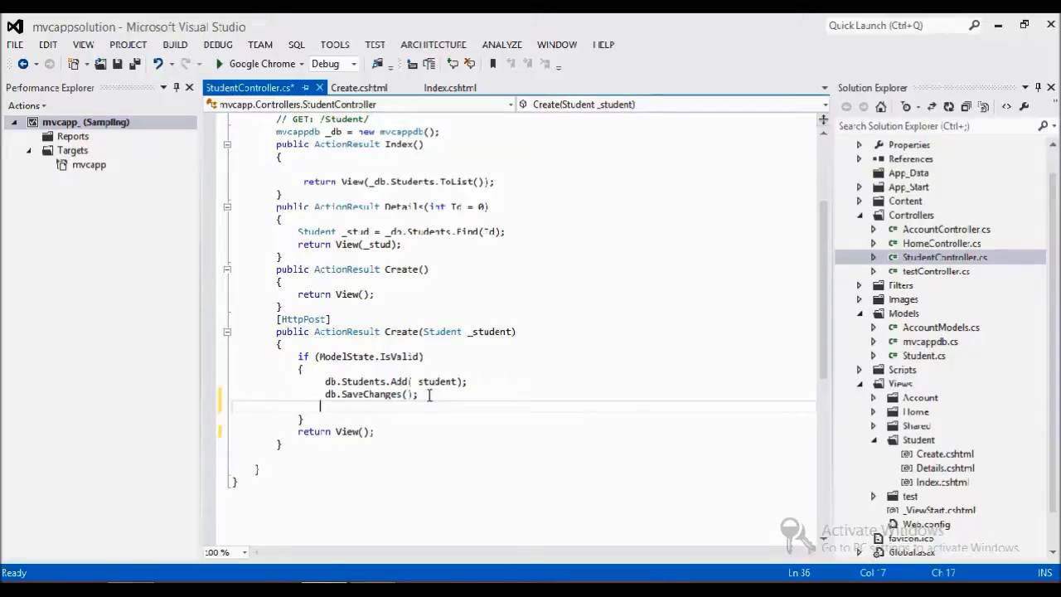
type("red")
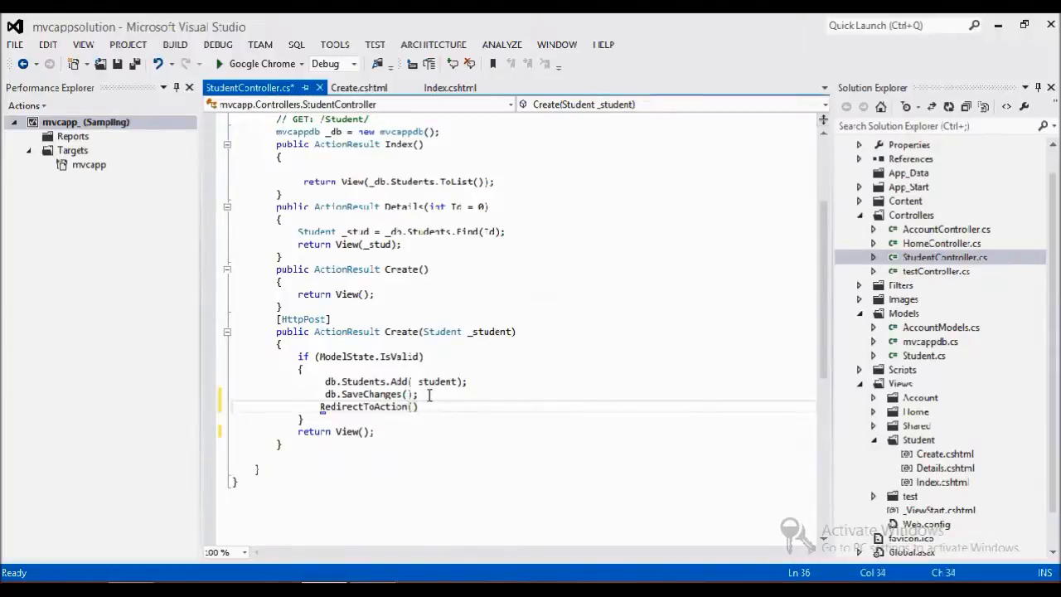
type("\"I\"")
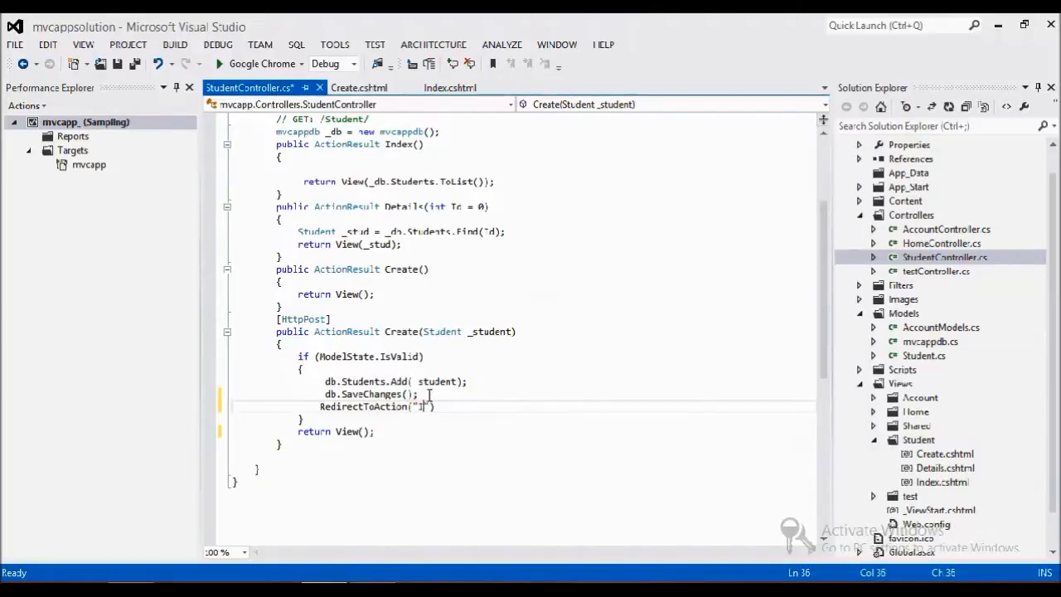
type("Index")
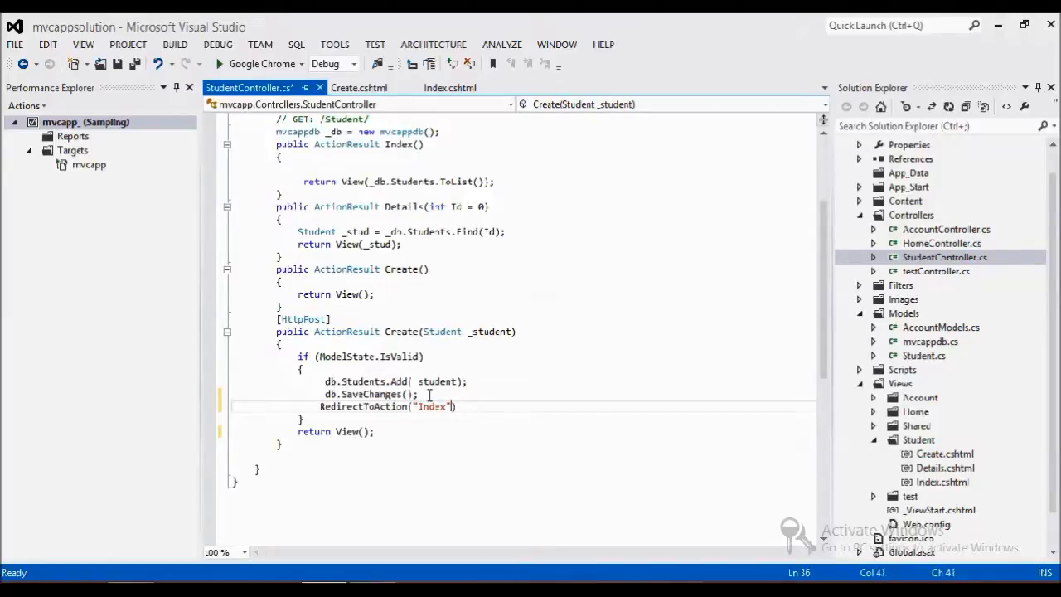
type(";")
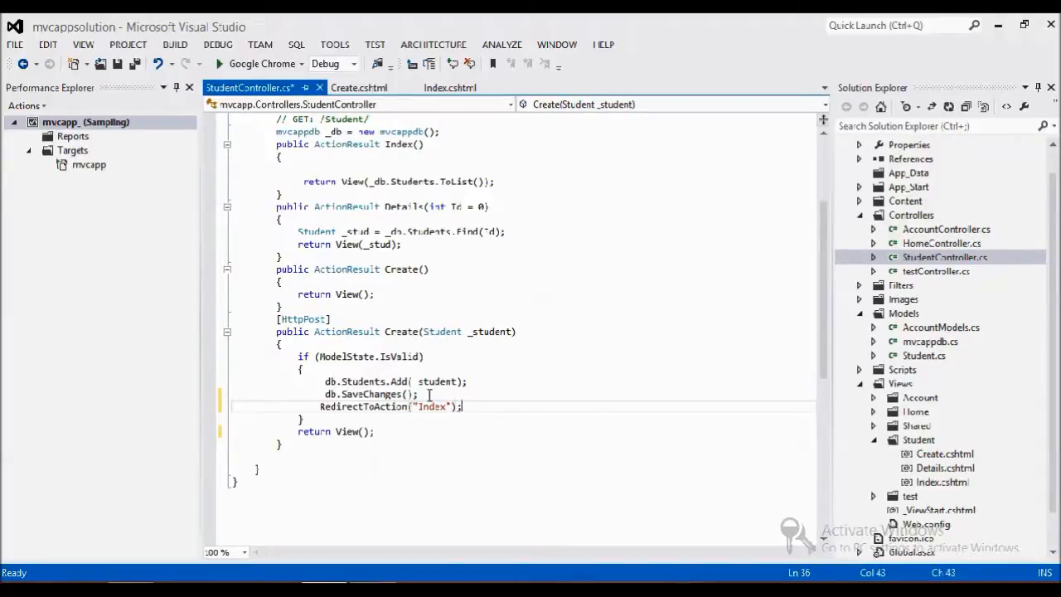
key("ctrl+s")
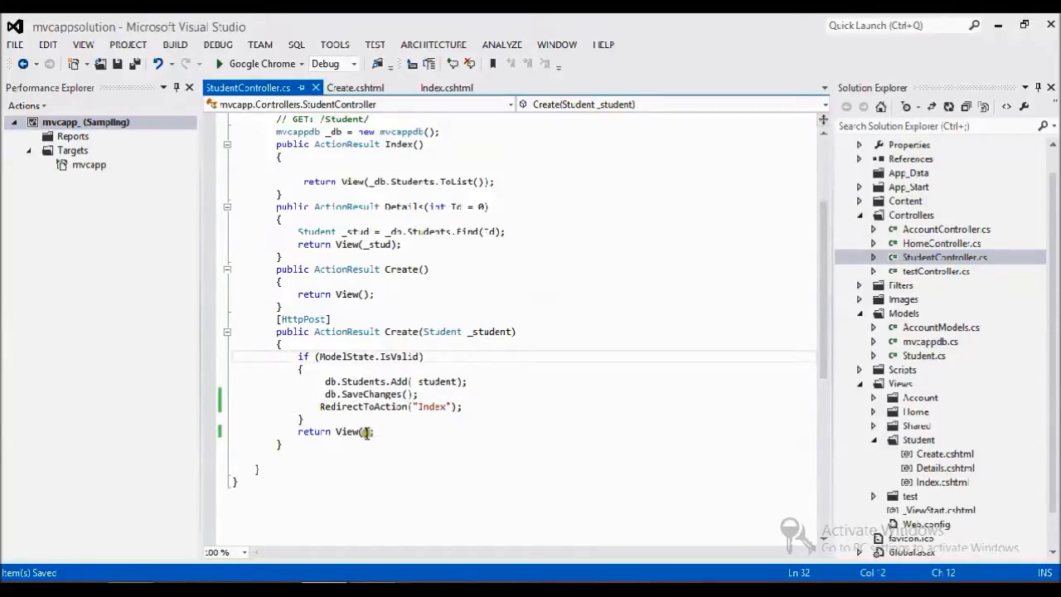
- Pass _student into the Create action's final return View() call
left_click(361, 431)
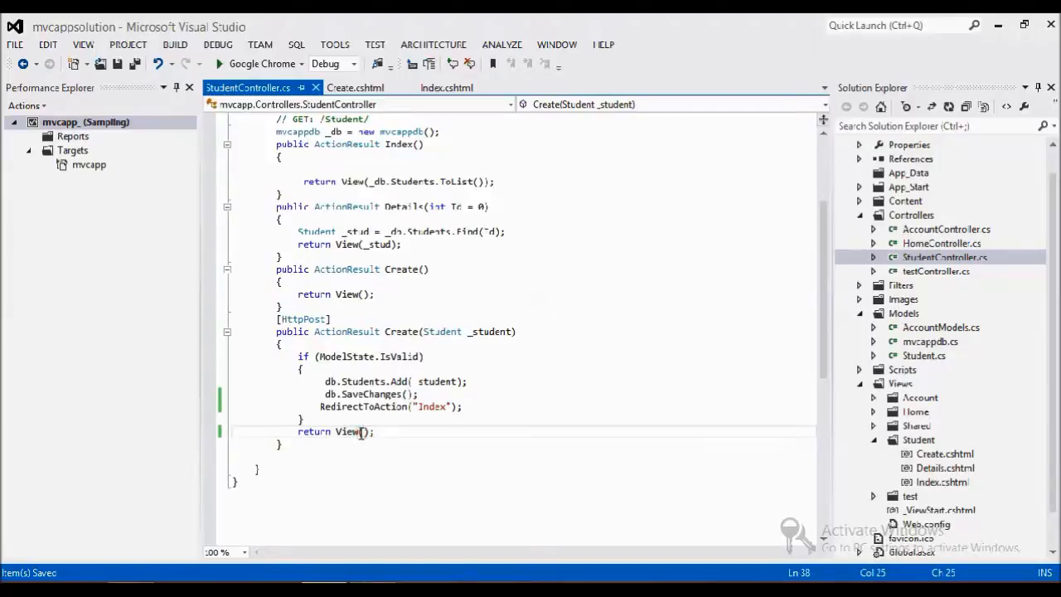
type("_student")
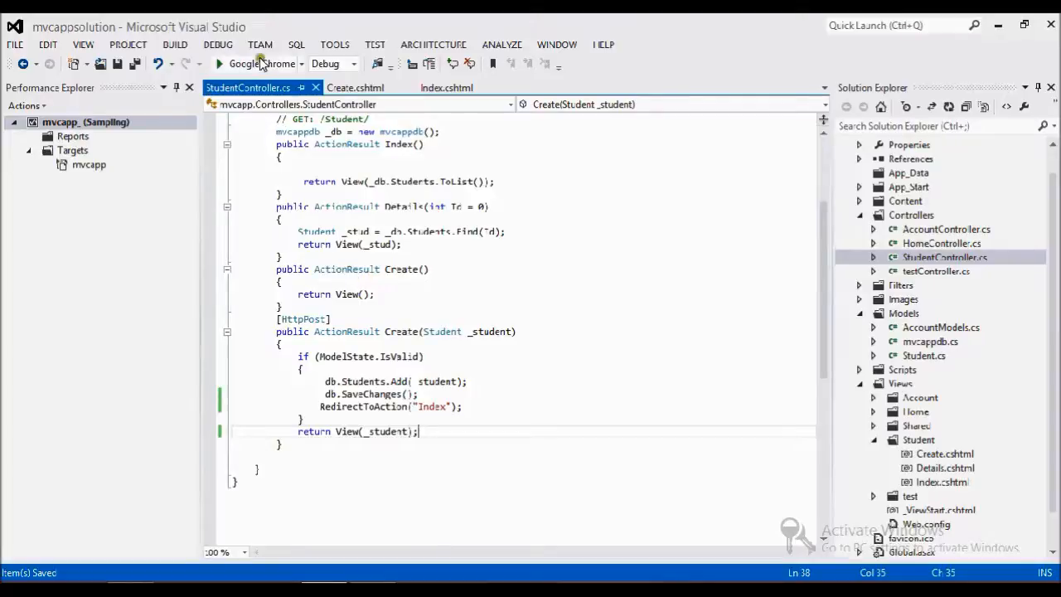
- Build the mvcapp solution and start it without debugging
left_click(175, 44)
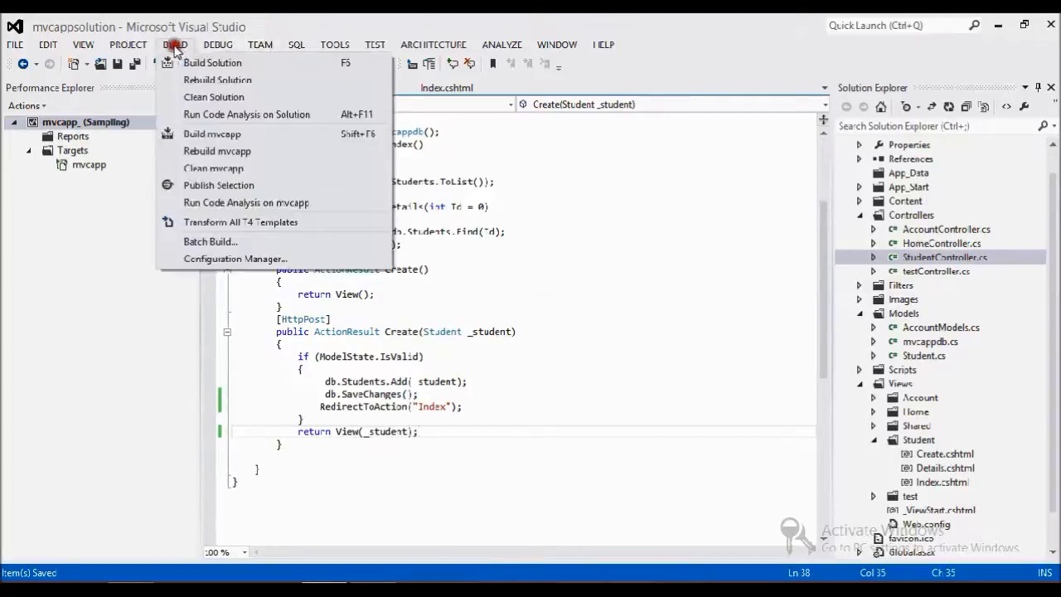
left_click(212, 62)
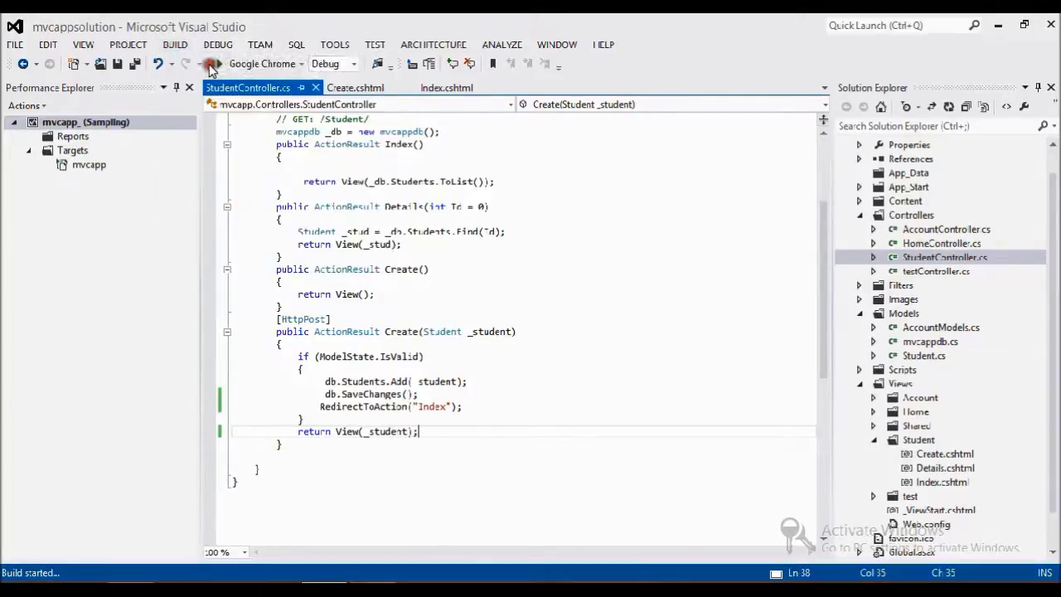
left_click(211, 64)
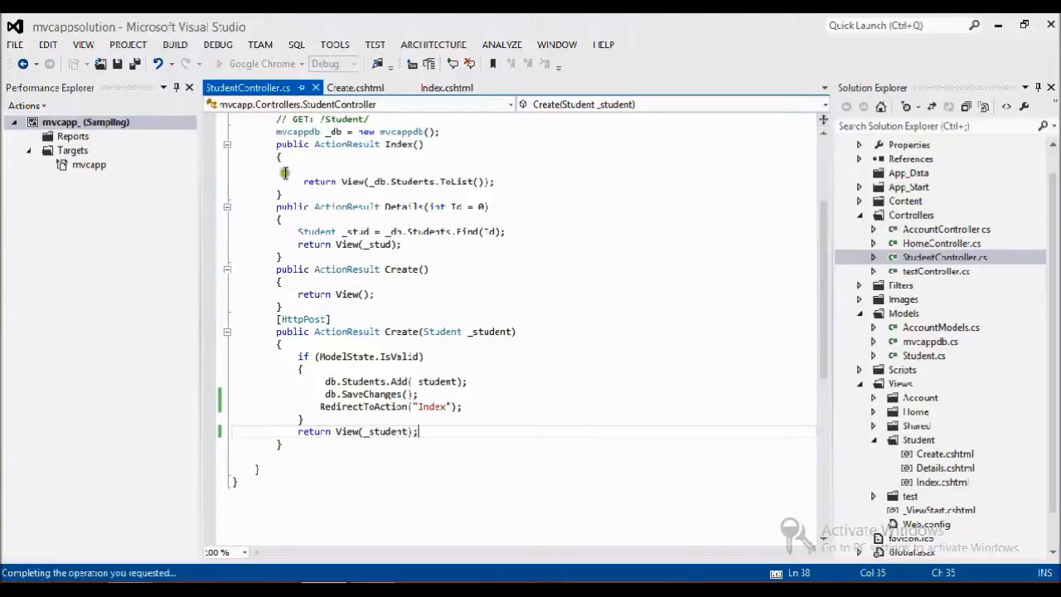
left_click(218, 45)
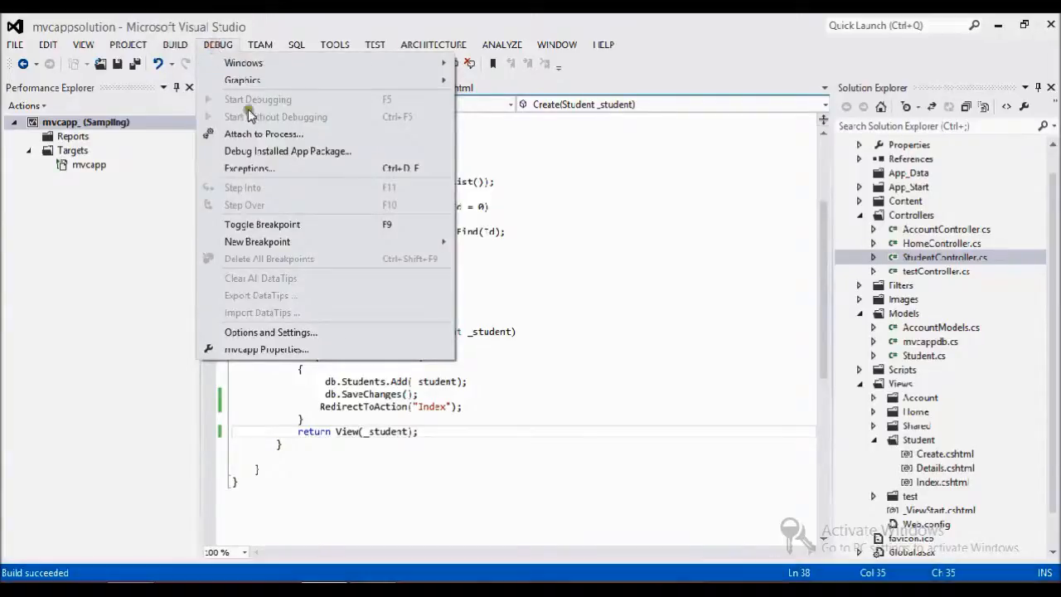
mouse_move(243, 62)
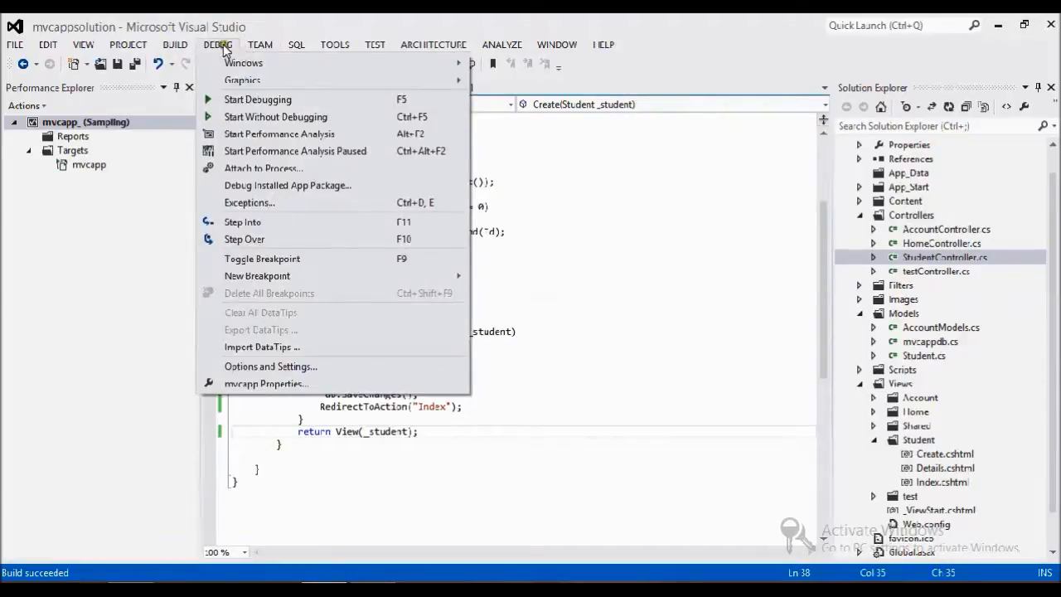
left_click(257, 99)
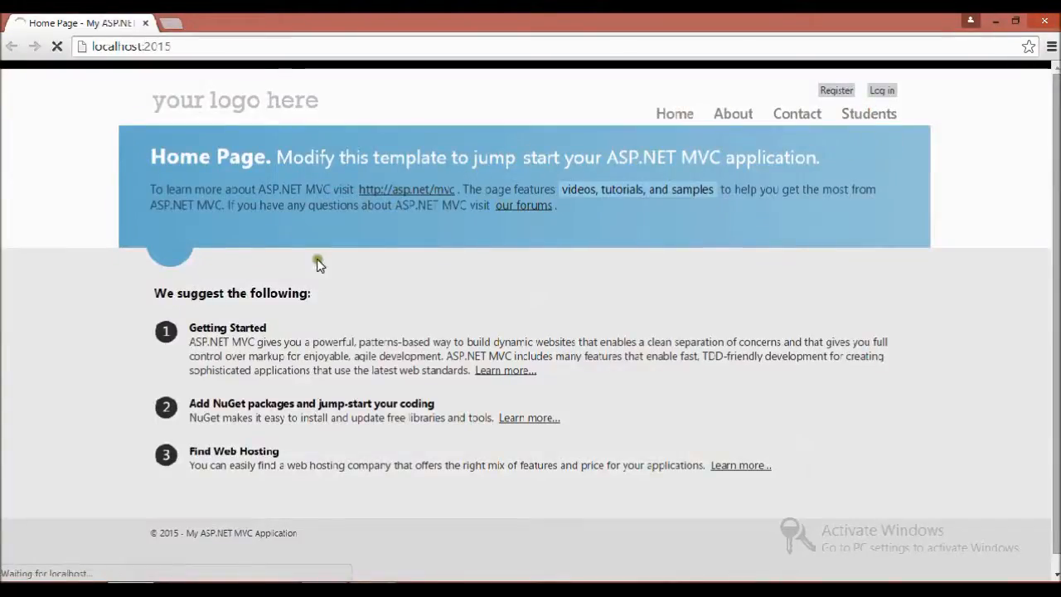
- Open the Students page from the site's top navigation bar
left_click(869, 113)
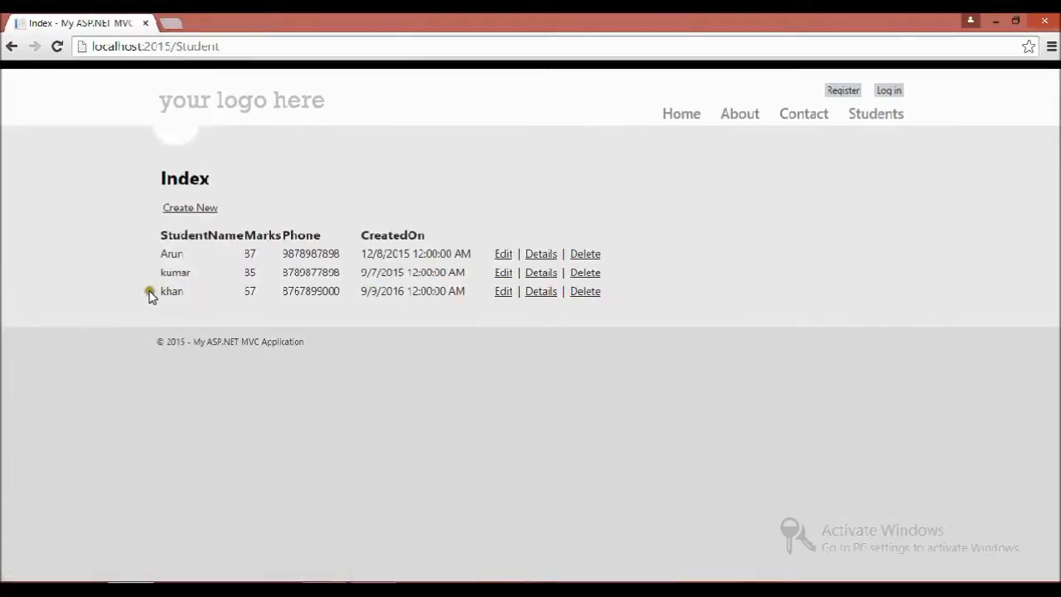
mouse_move(303, 339)
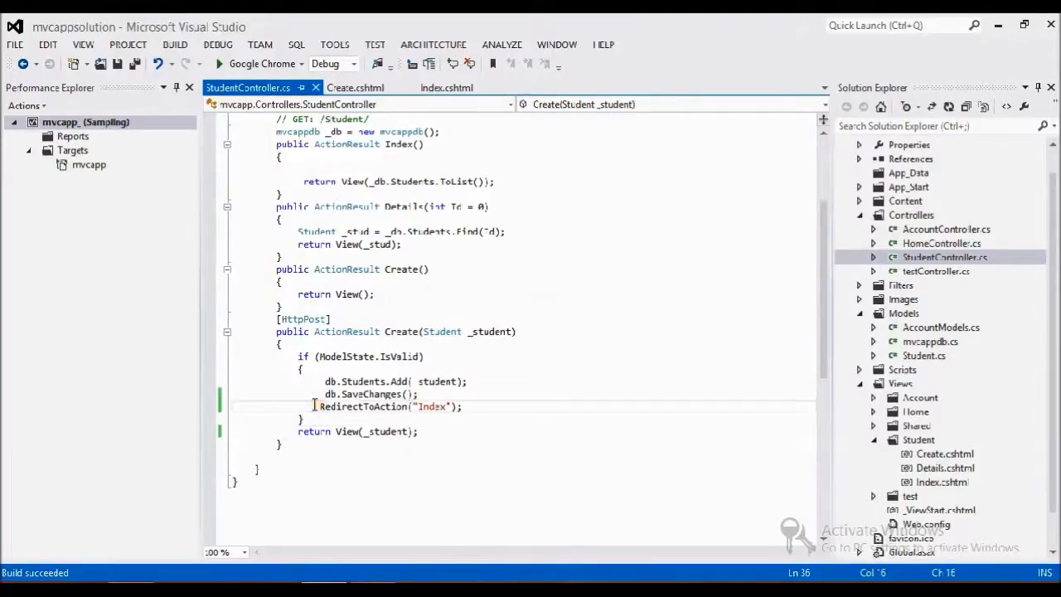
mouse_move(431, 406)
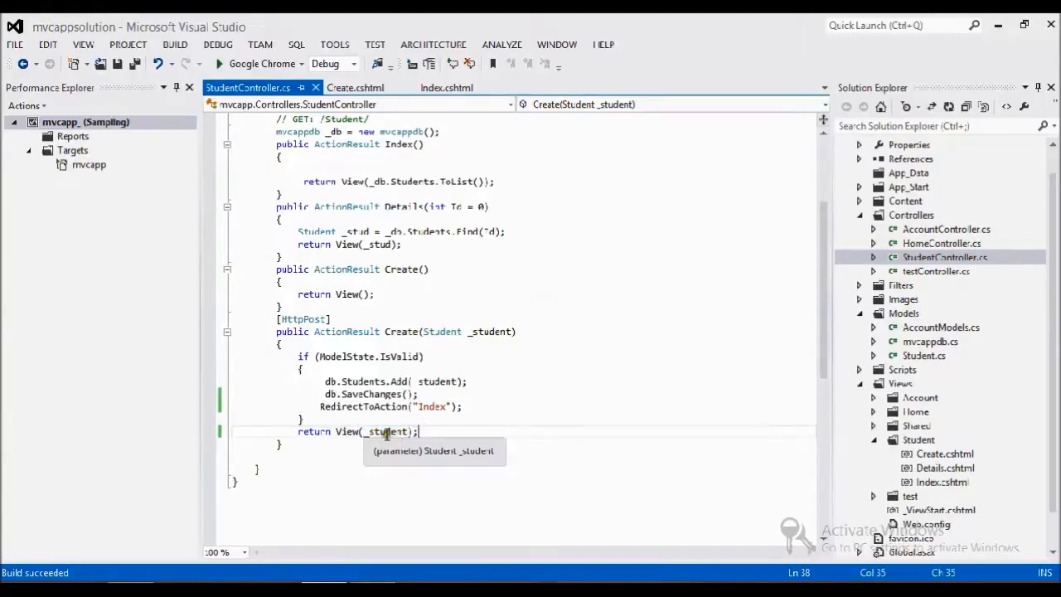
double_click(384, 431)
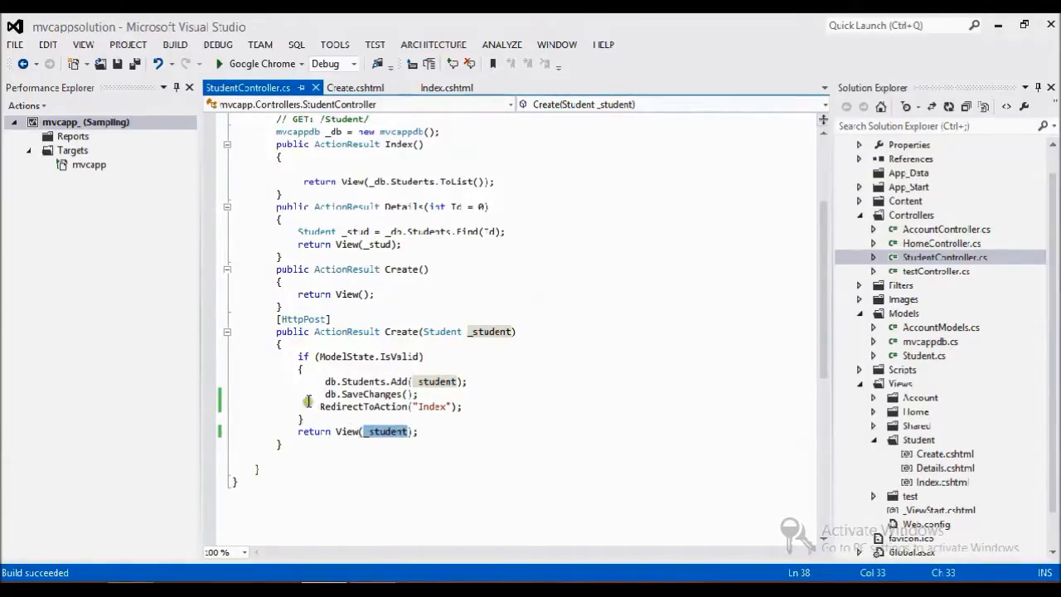
left_click(313, 406)
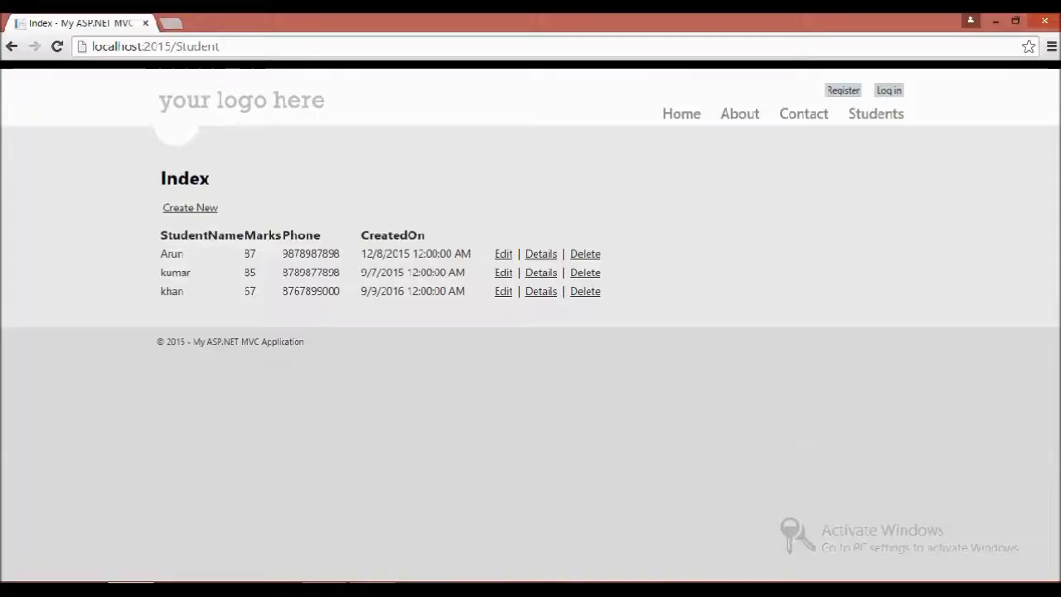
- Enter asif, marks 99, phone and date 2017 07 07, then return to the list
left_click(190, 207)
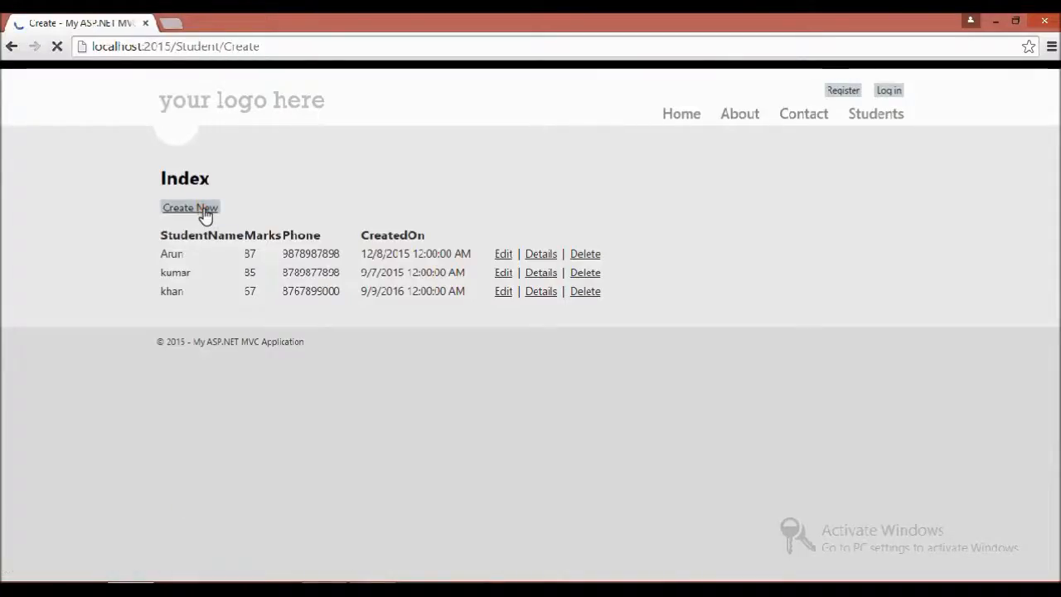
left_click(190, 207)
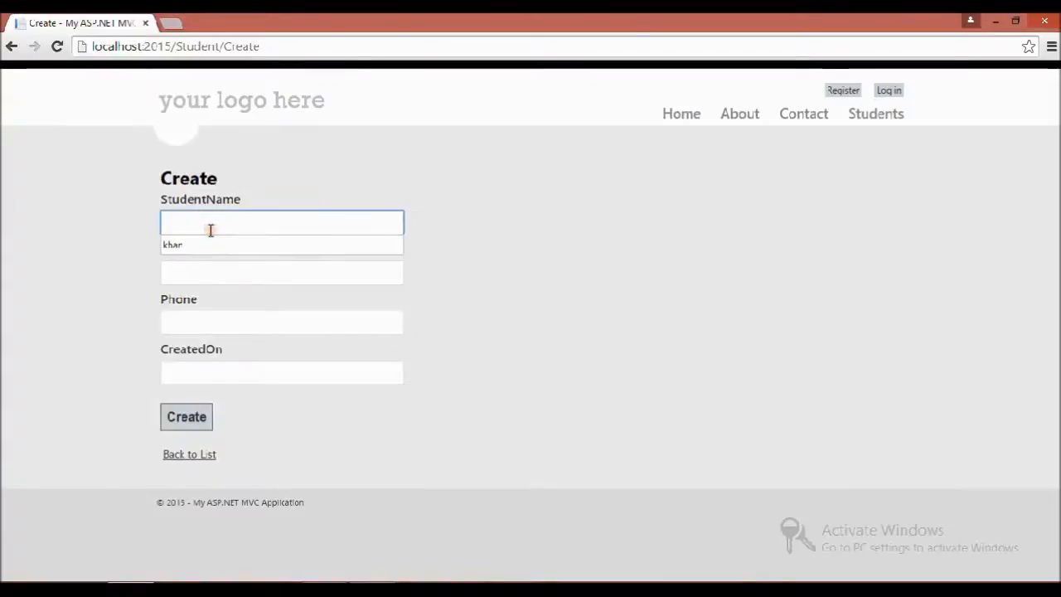
type("asif")
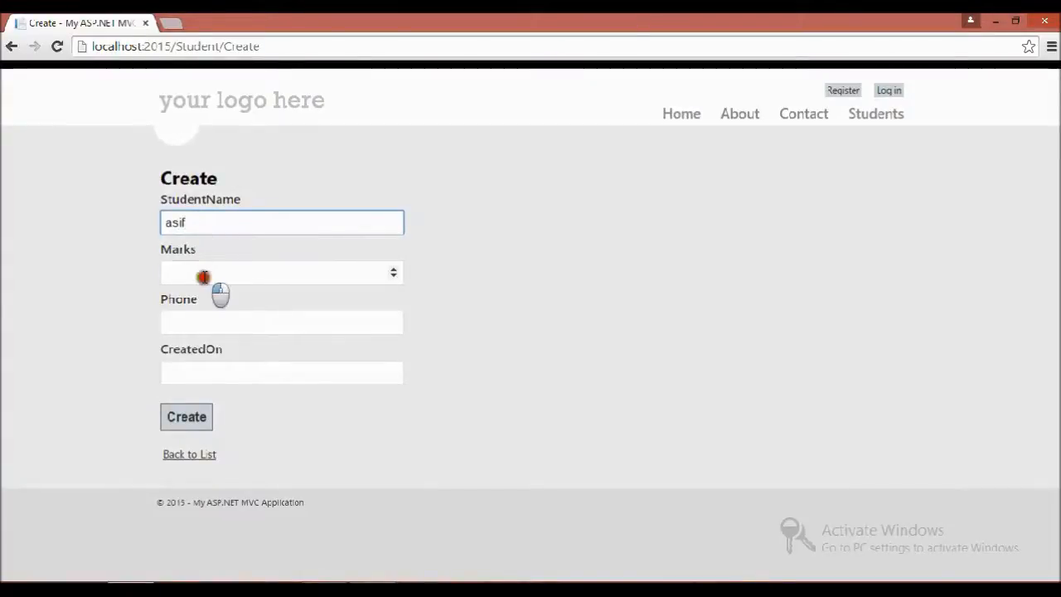
type("99")
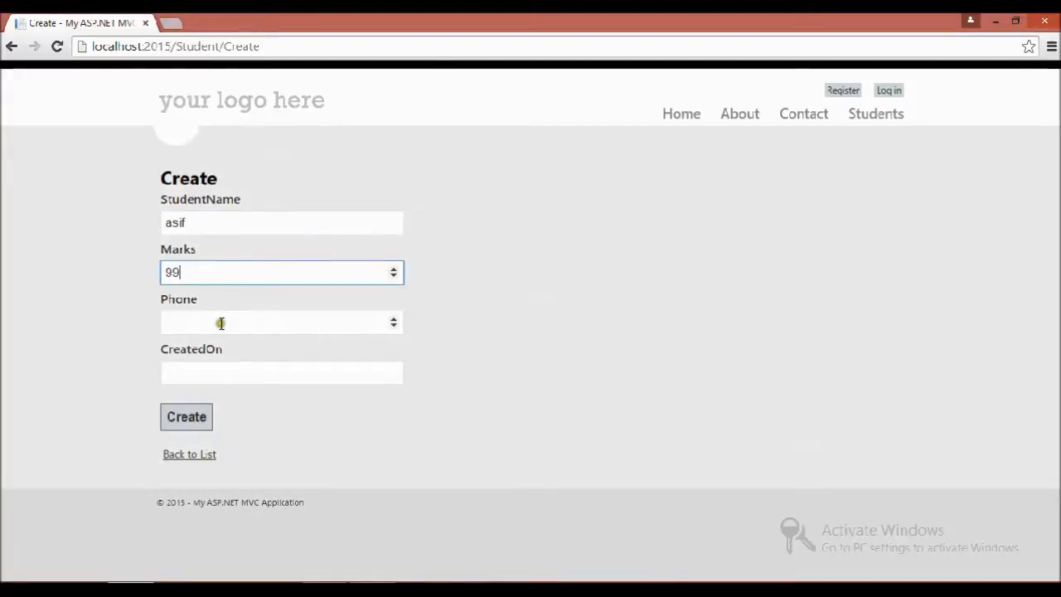
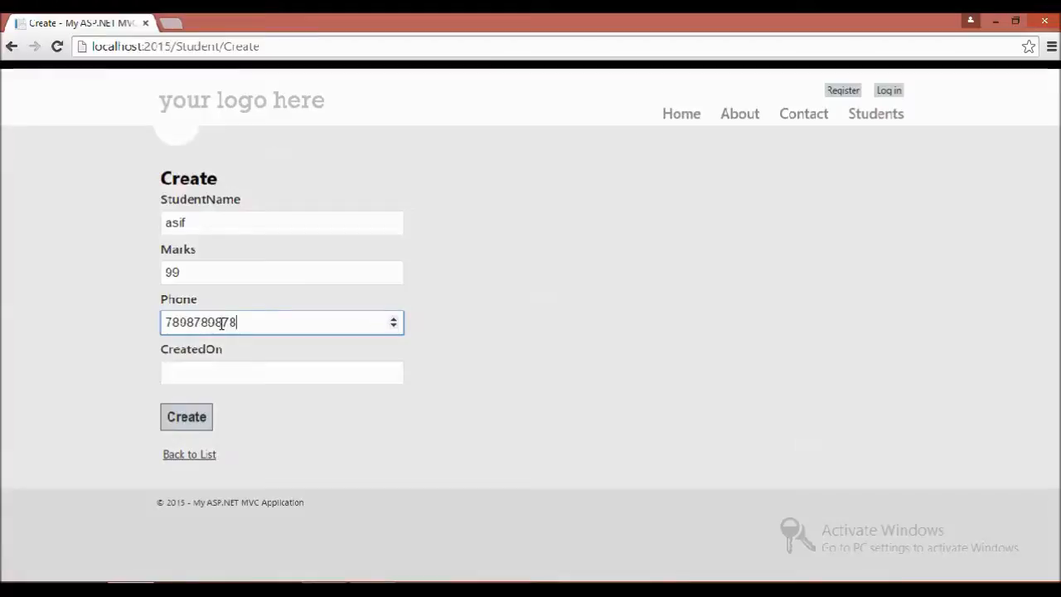
left_click(281, 372)
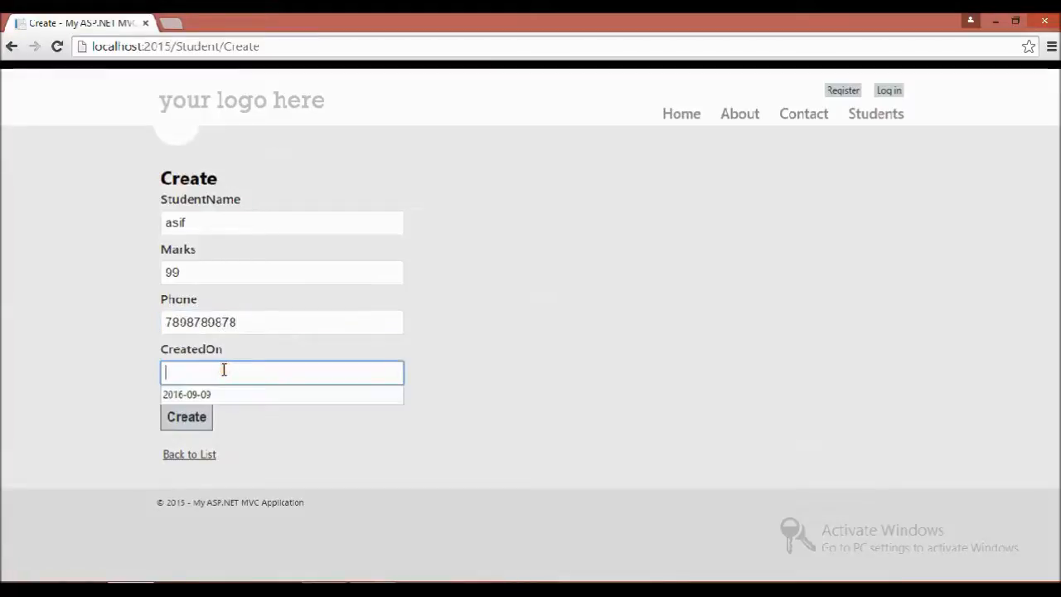
type("2017")
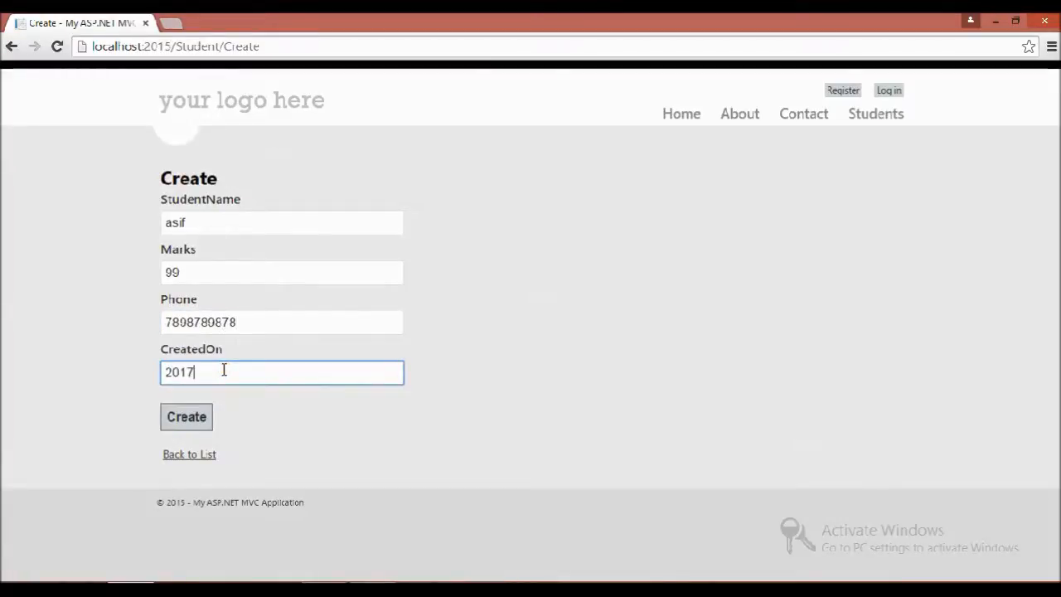
type("0")
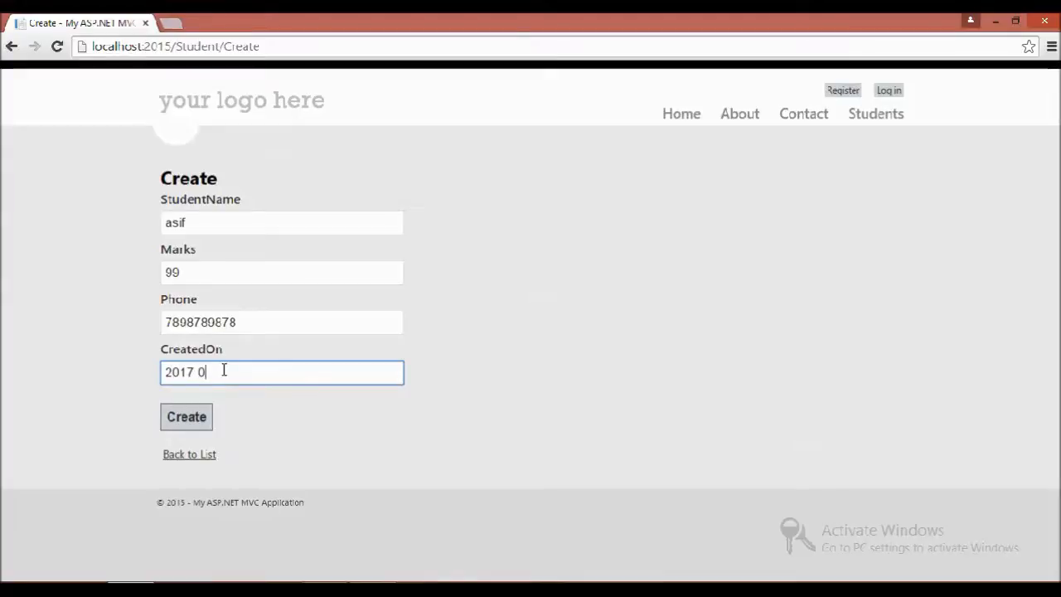
type("7 07")
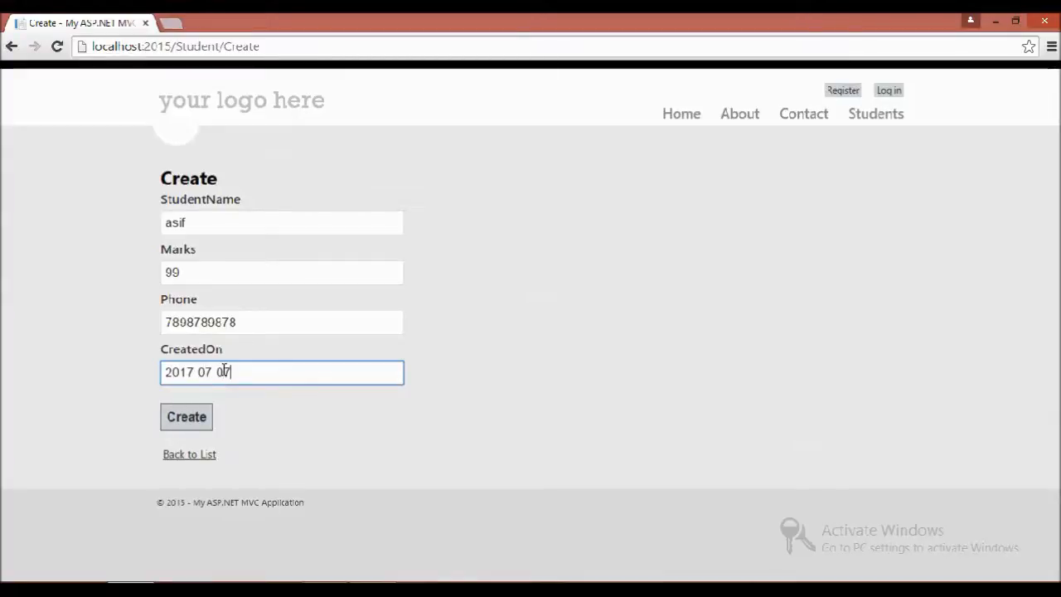
left_click(186, 416)
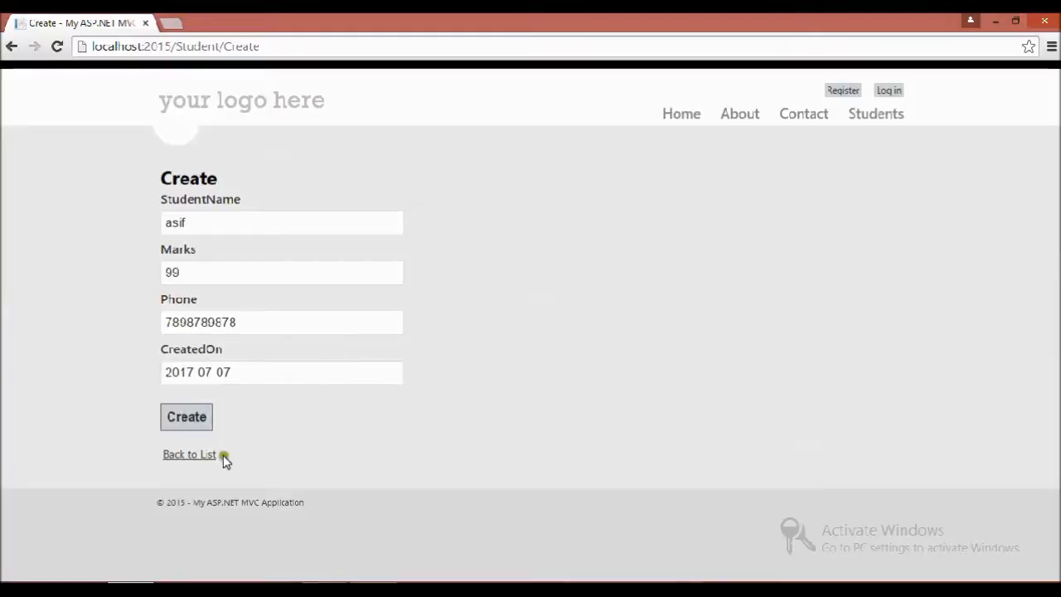
left_click(189, 454)
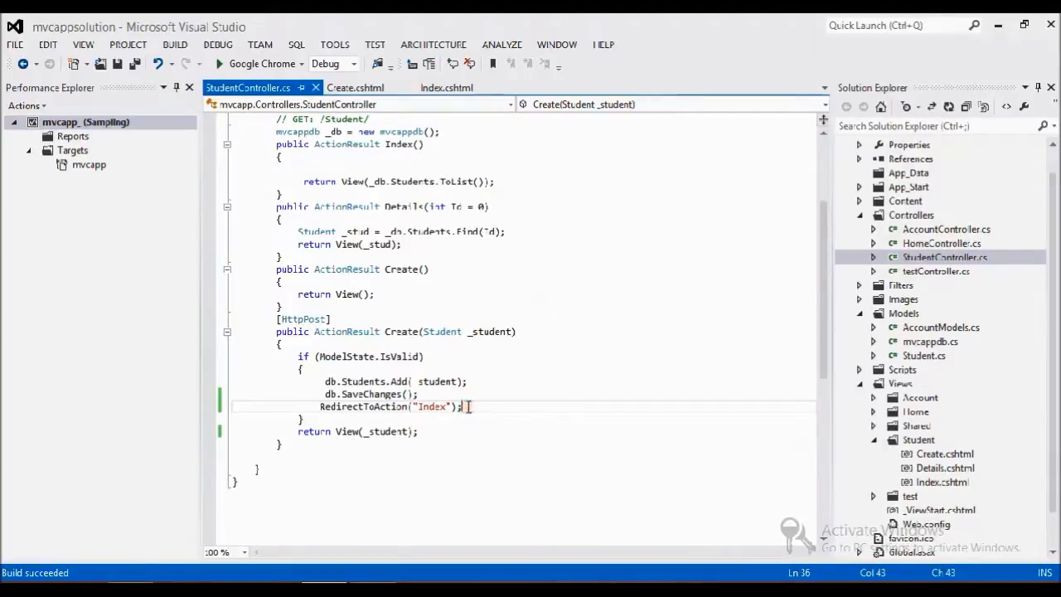
- Select code after db.SaveChanges() in Create POST and start typing Redirect
left_click_drag(461, 406, 319, 393)
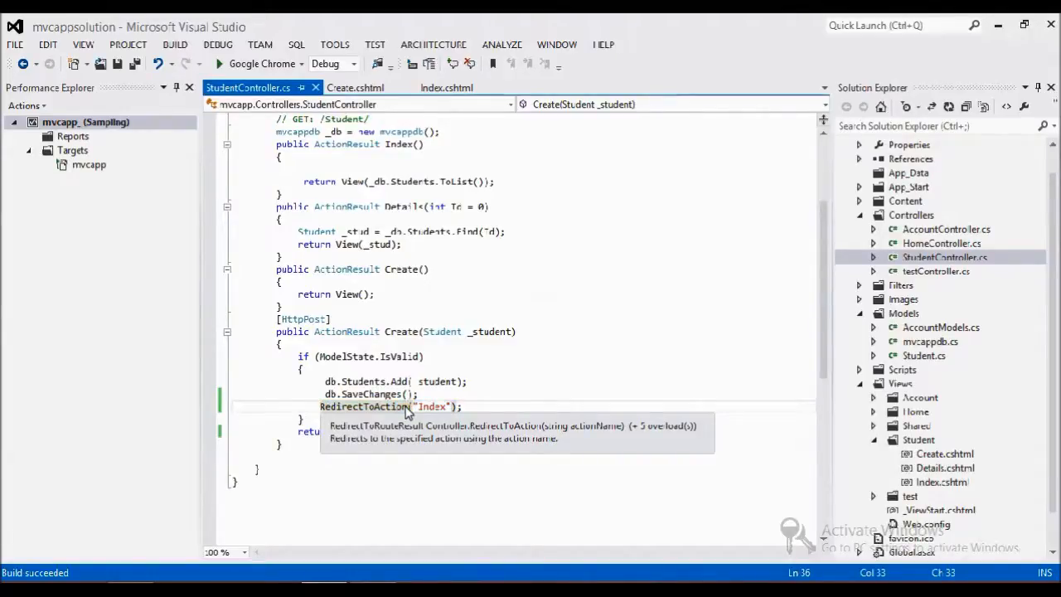
type("Redirect")
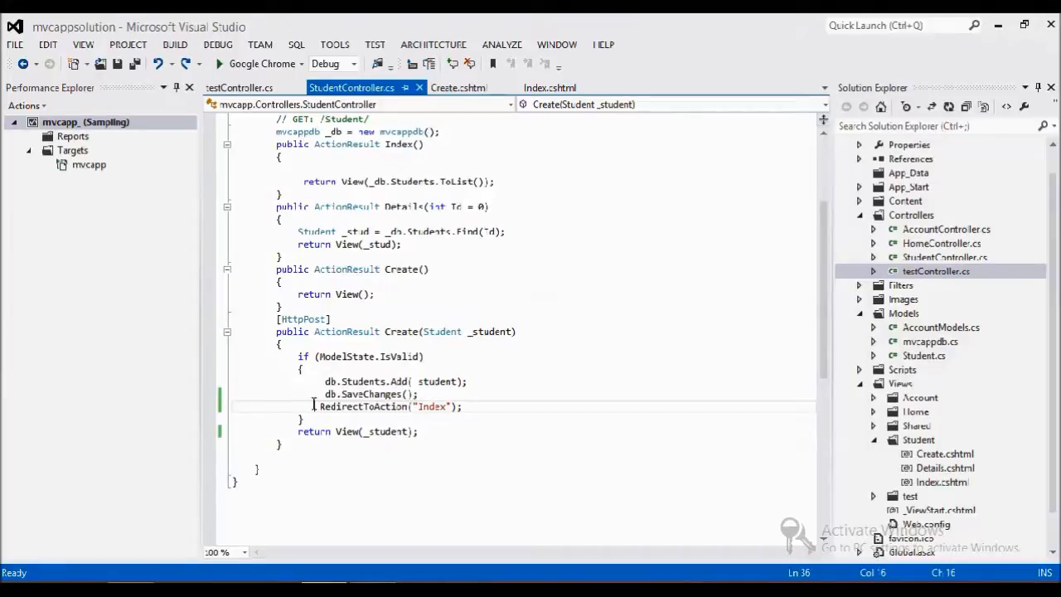
- Make the line return RedirectToAction("Index"), save, and run without debugging
type("return")
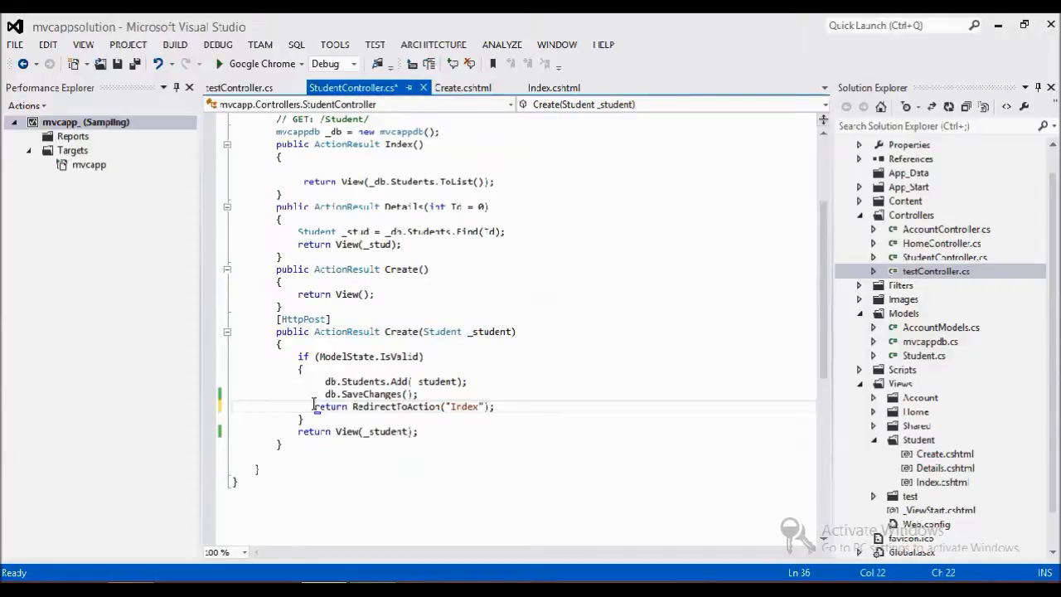
key("ctrl+s")
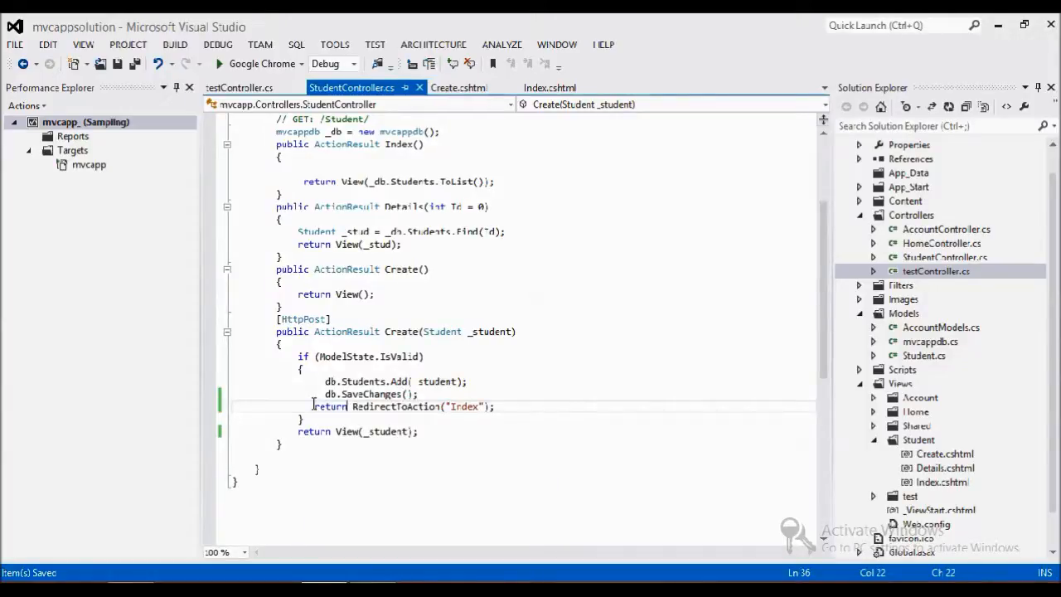
left_click(217, 44)
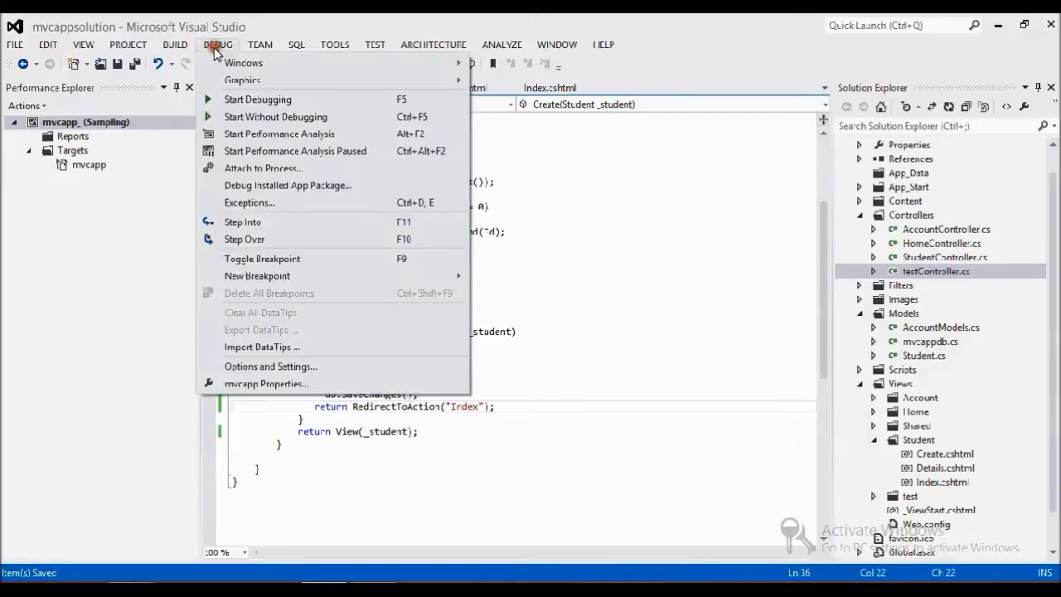
left_click(257, 98)
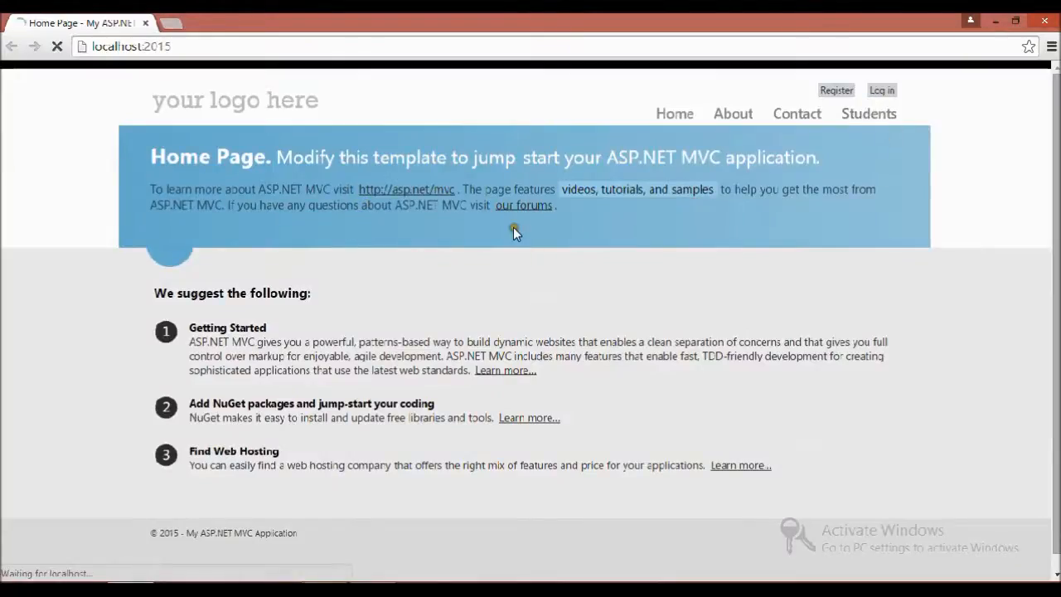
- Open the Students list, then its Create New form
left_click(868, 114)
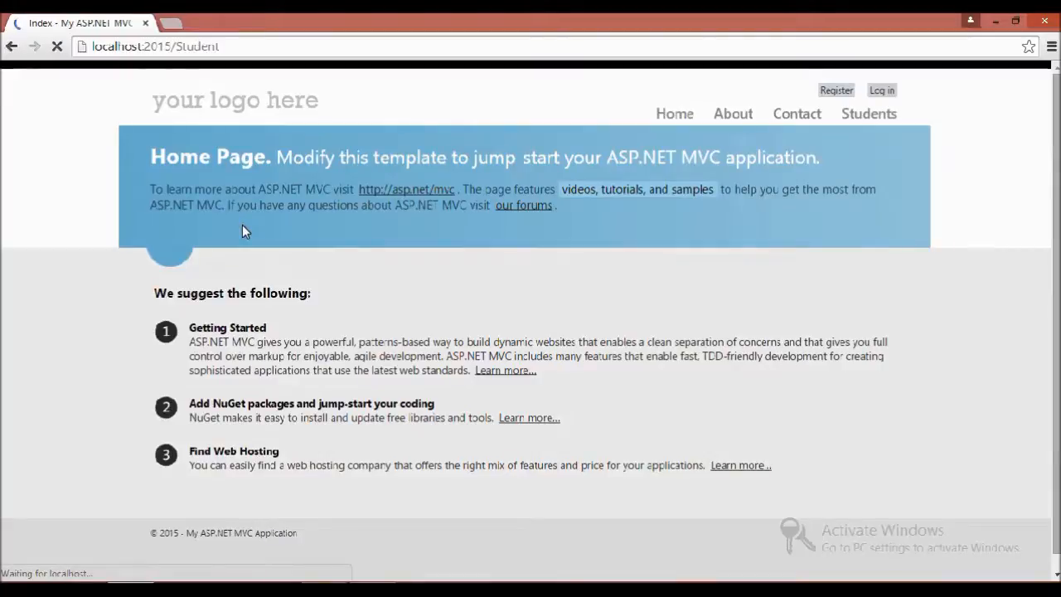
left_click(869, 113)
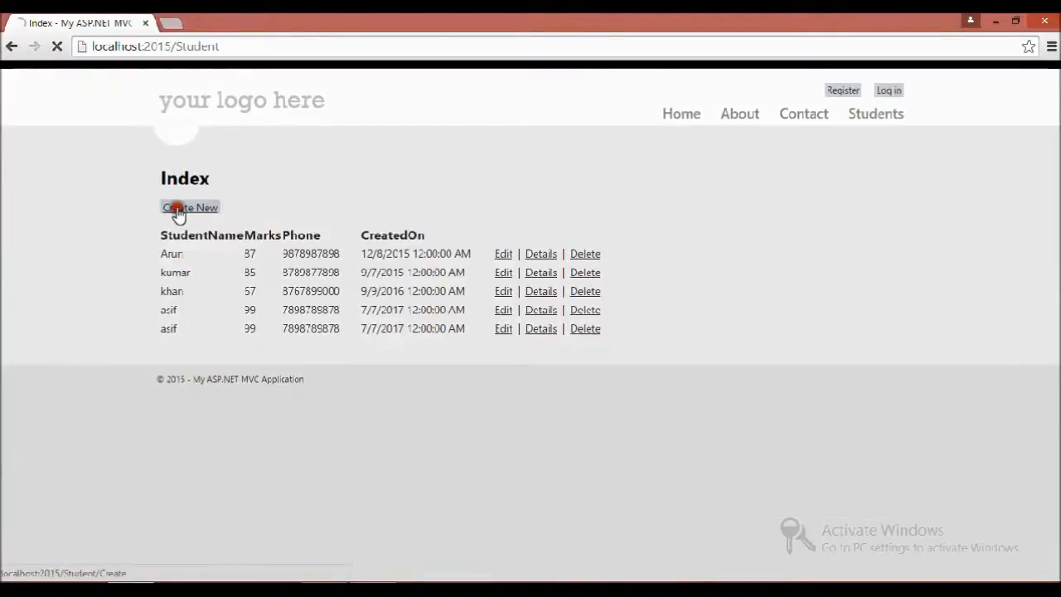
left_click(190, 207)
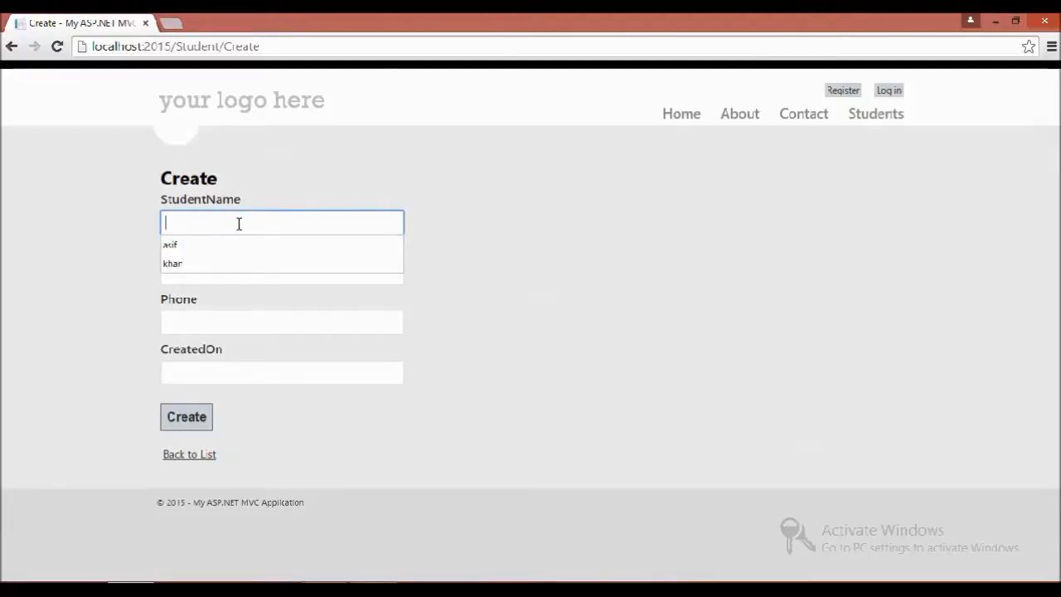
type("kannan")
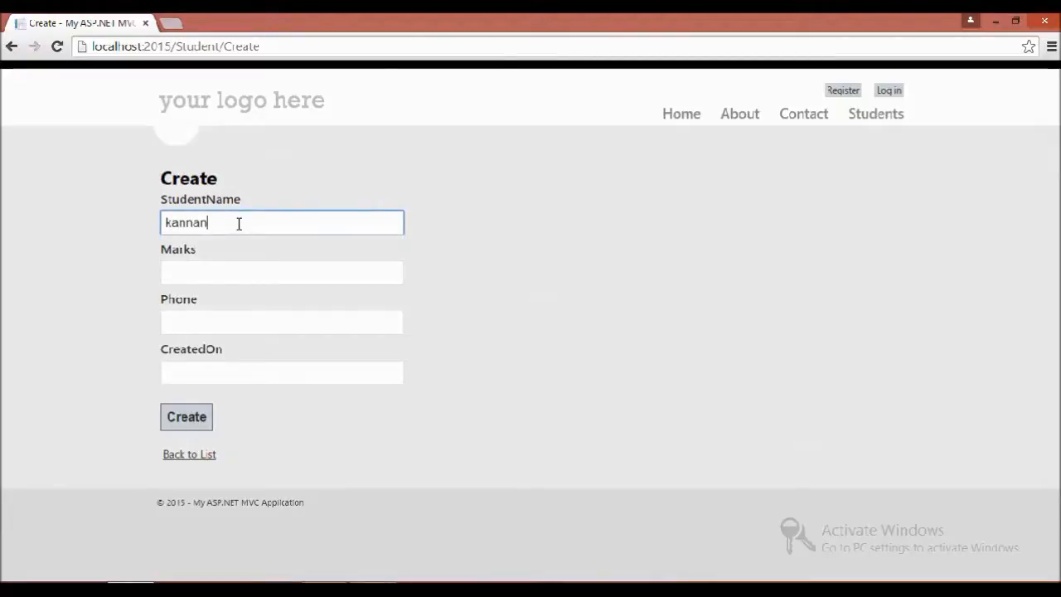
left_click(281, 272)
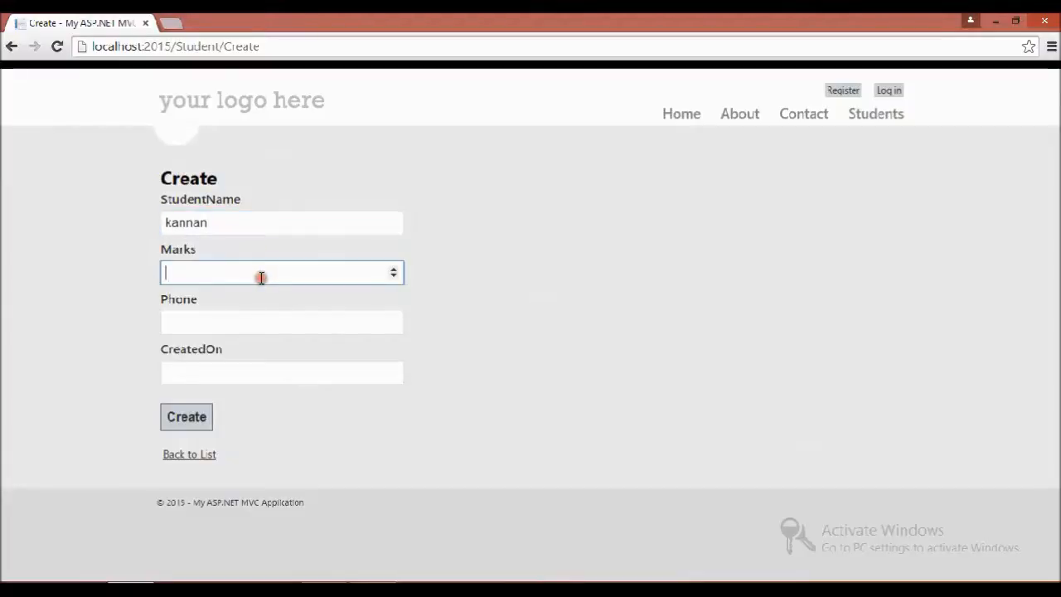
type("676")
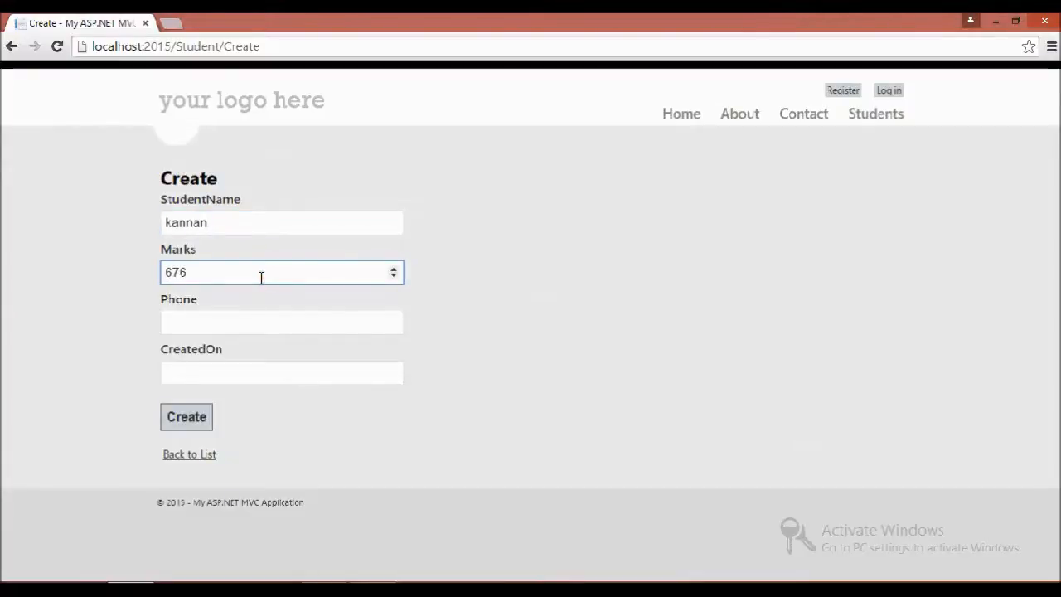
key("Backspace")
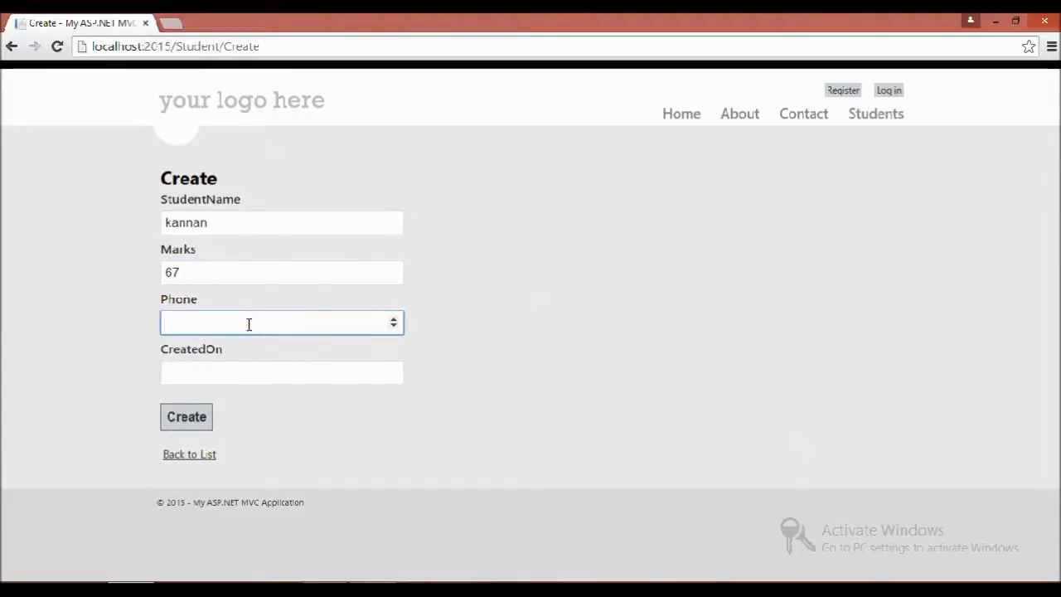
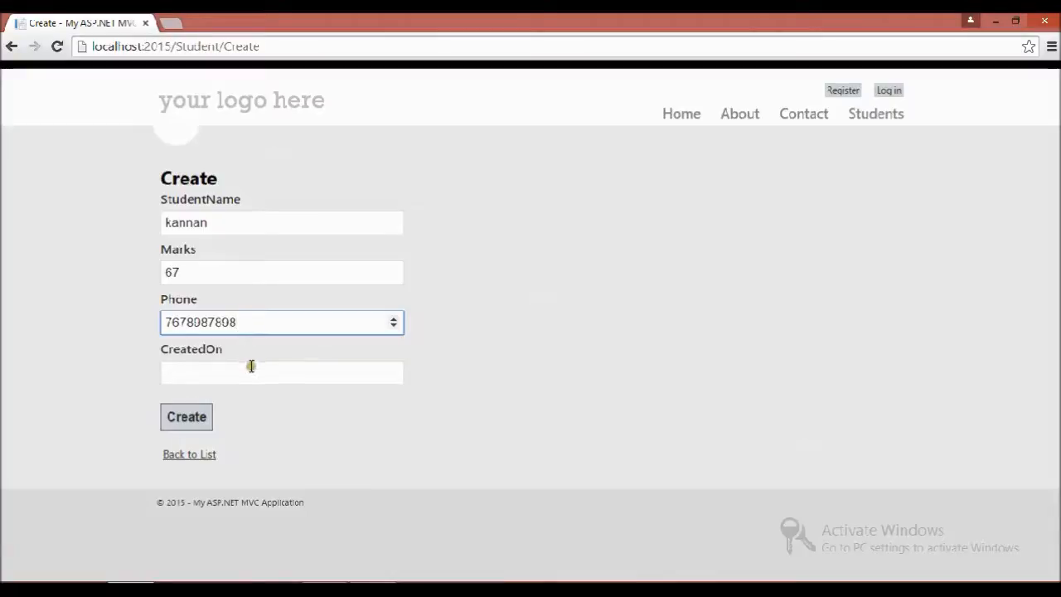
type("2017 07 07")
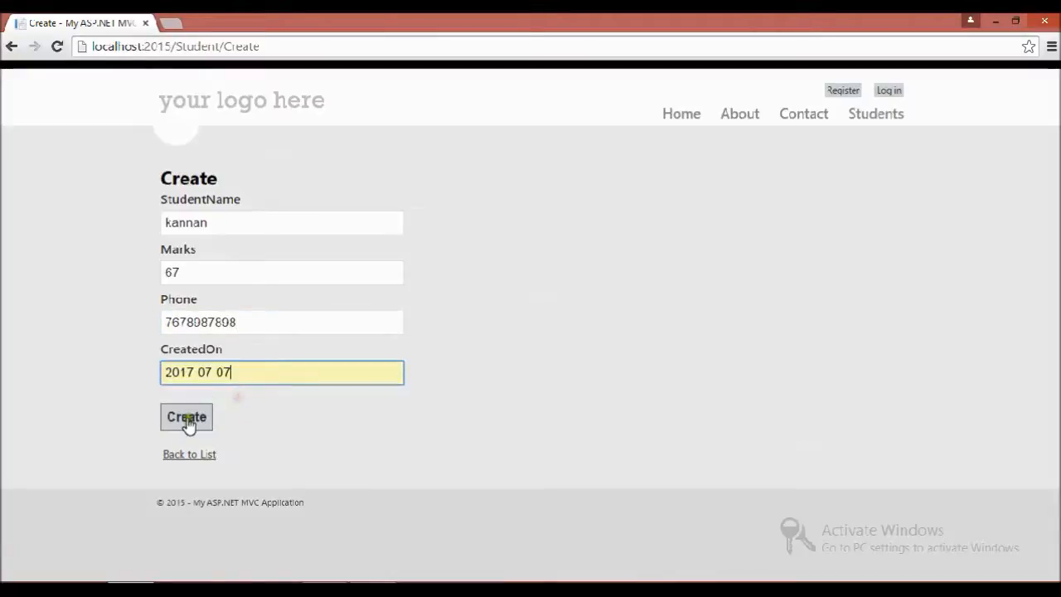
left_click(185, 417)
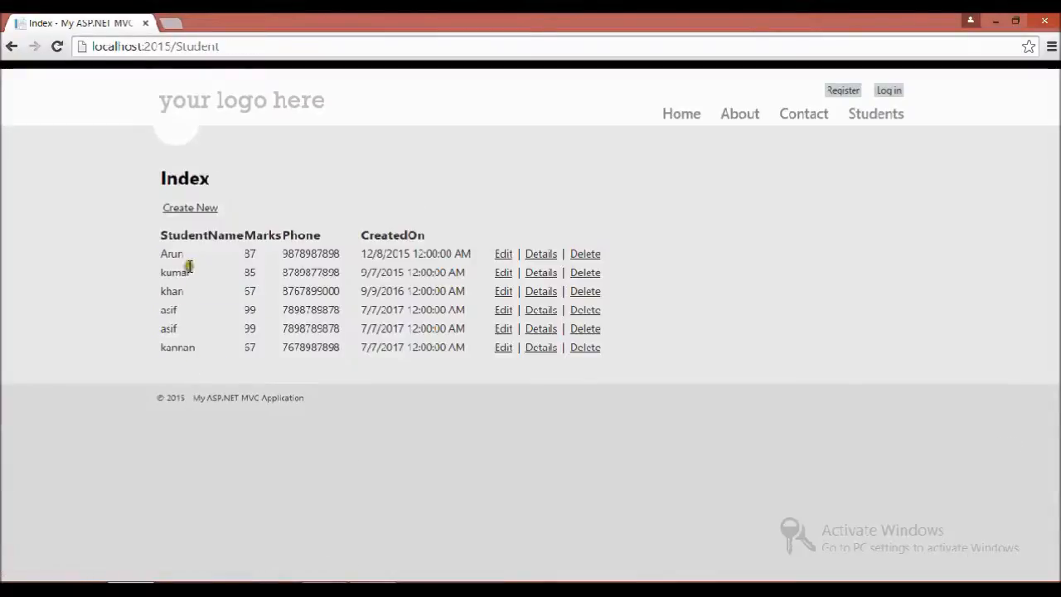